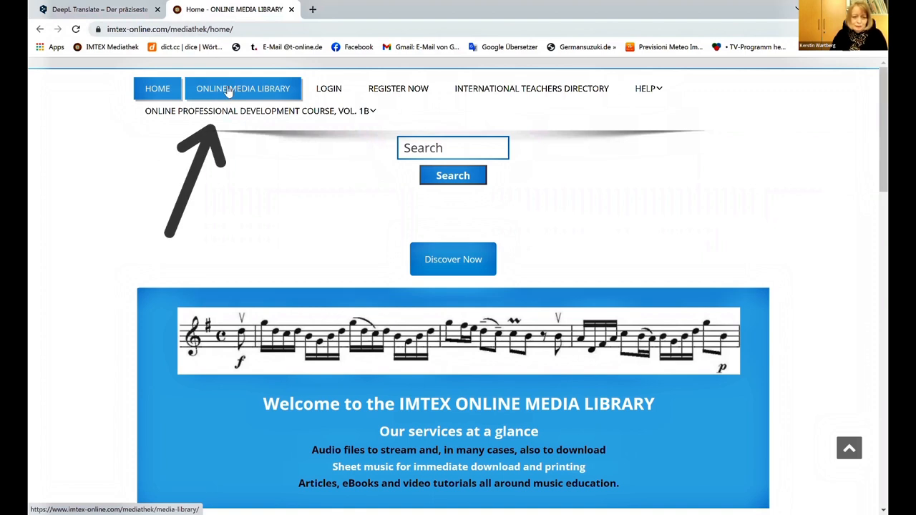
Step: Open the Online Media Library catalogue and scroll down to the Complete Audio Albums category
click(242, 88)
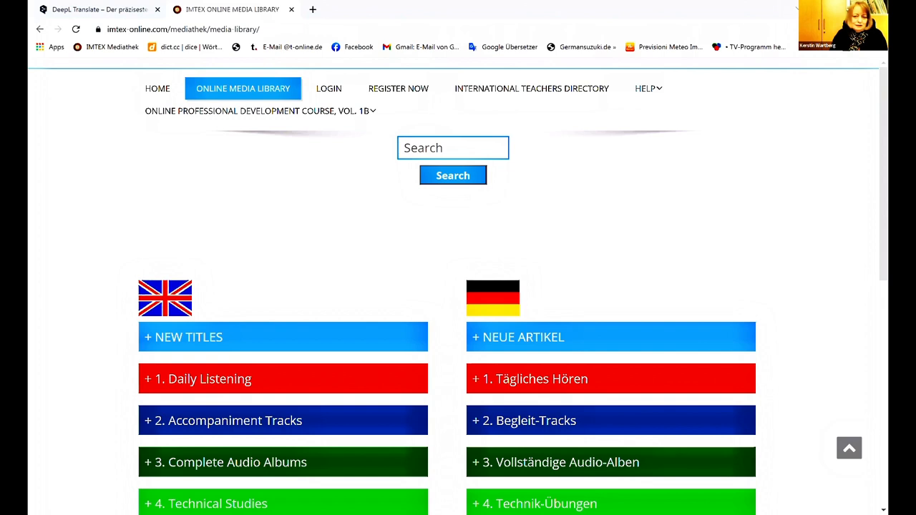
mouse_move(391, 288)
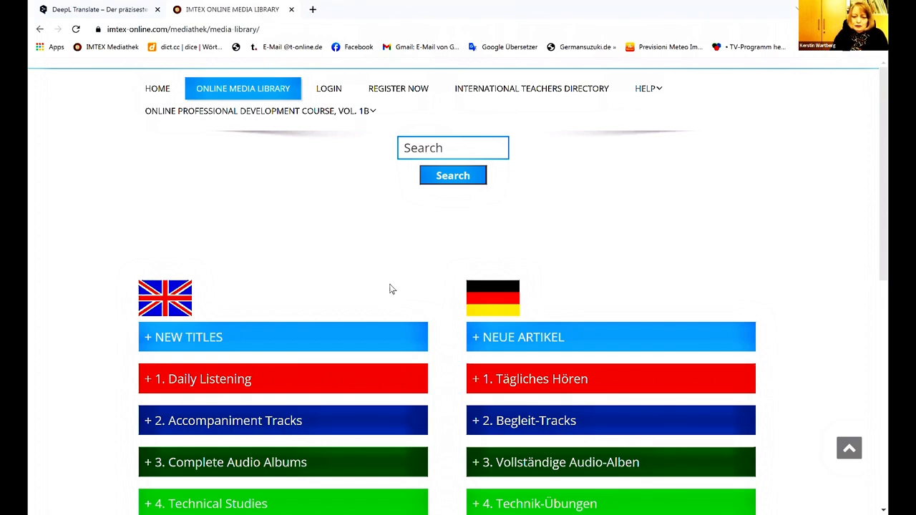
scroll(down, 3)
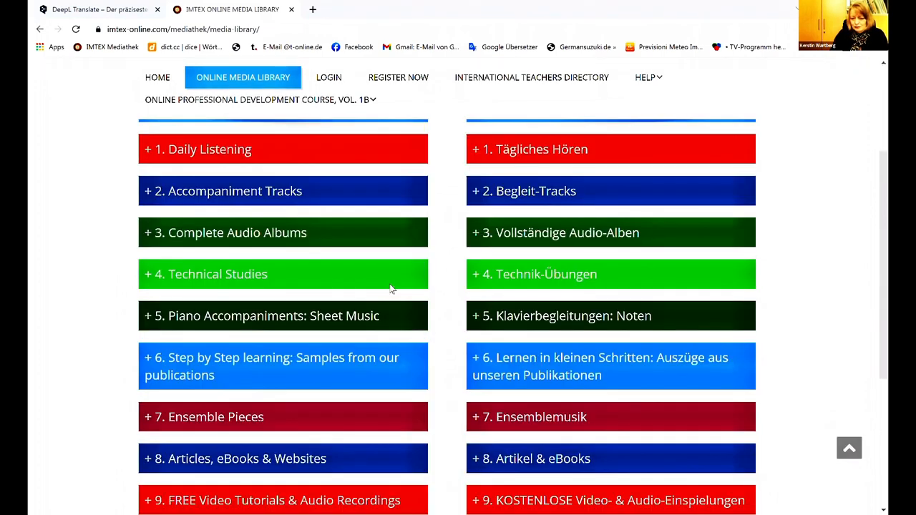
scroll(down, 3)
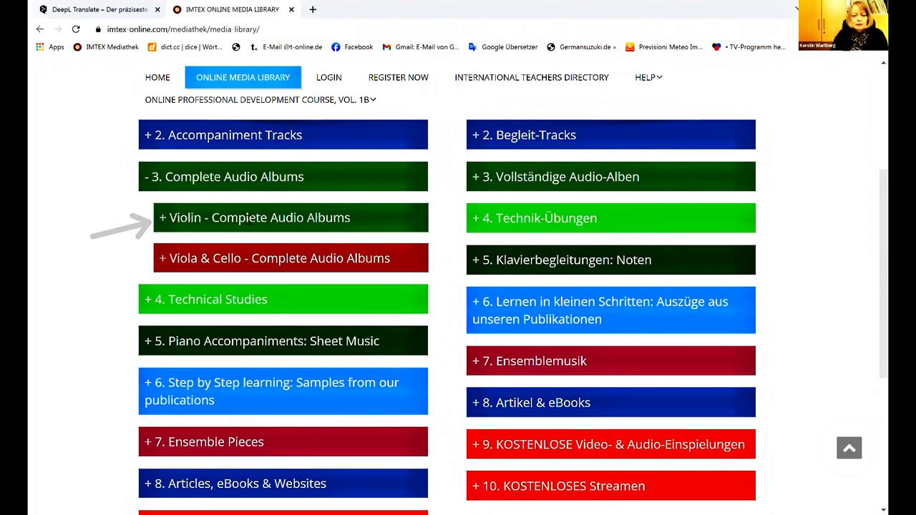
Step: Expand 'Violin - Complete Audio Albums' and scroll to the Enjoying Violin Technique titles
click(258, 217)
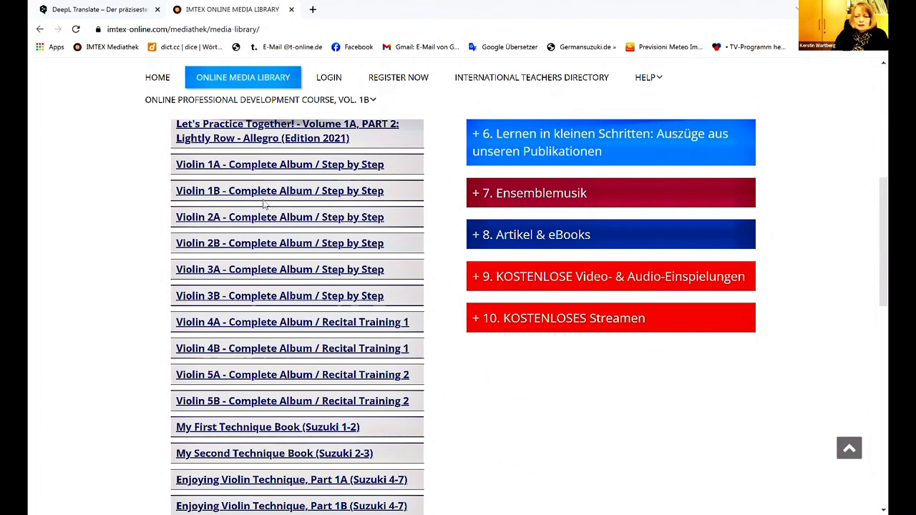
mouse_move(295, 186)
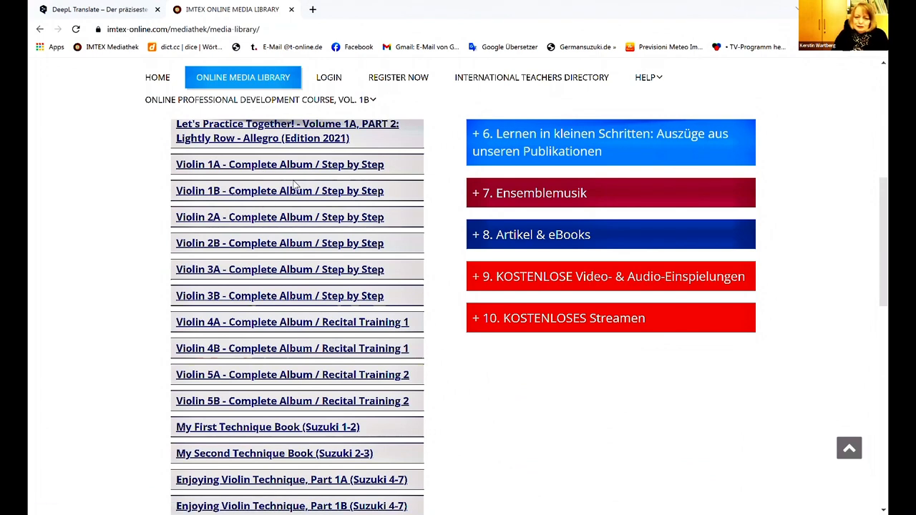
mouse_move(342, 176)
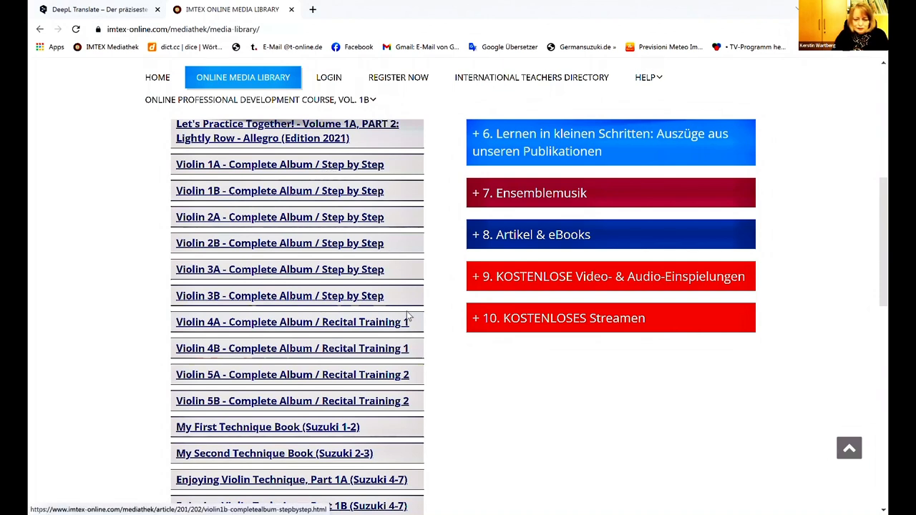
scroll(down, 3)
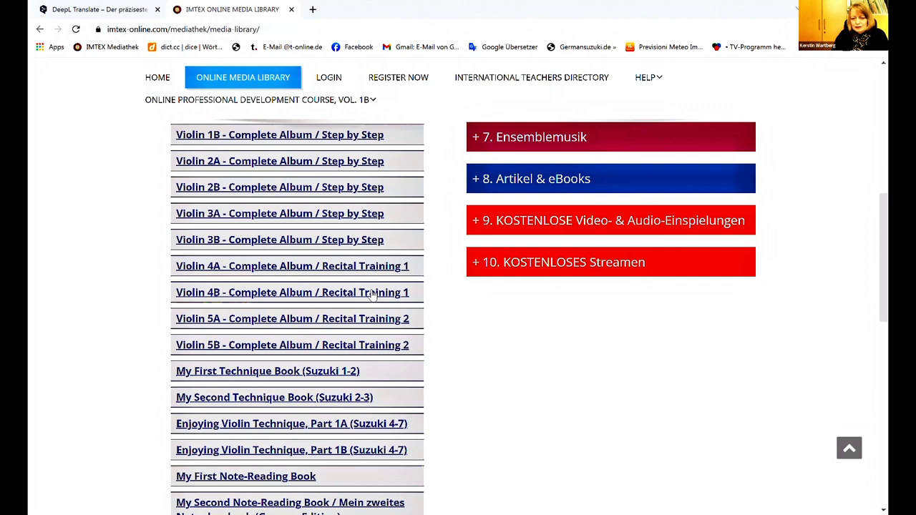
scroll(down, 3)
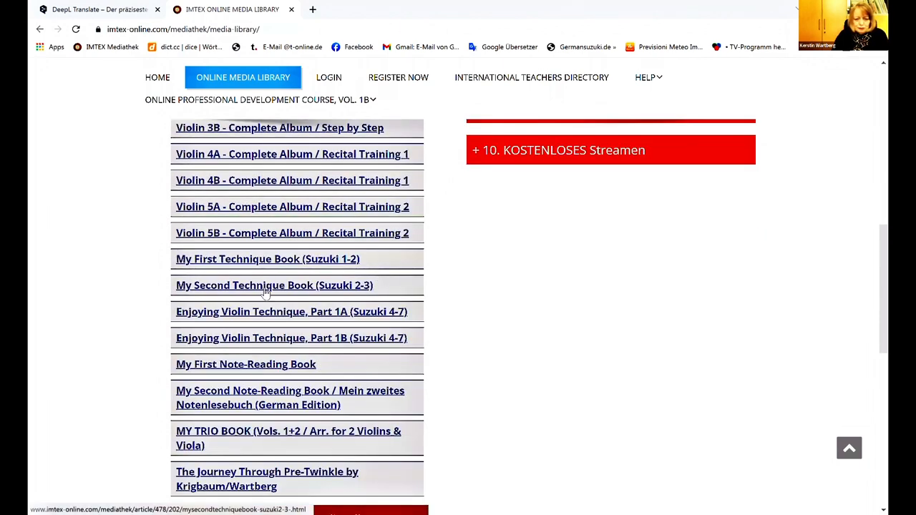
mouse_move(227, 316)
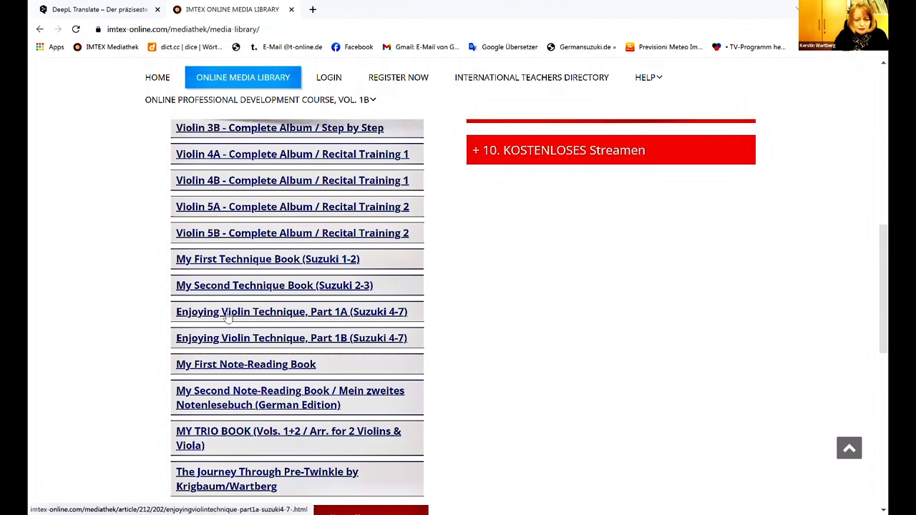
mouse_move(300, 315)
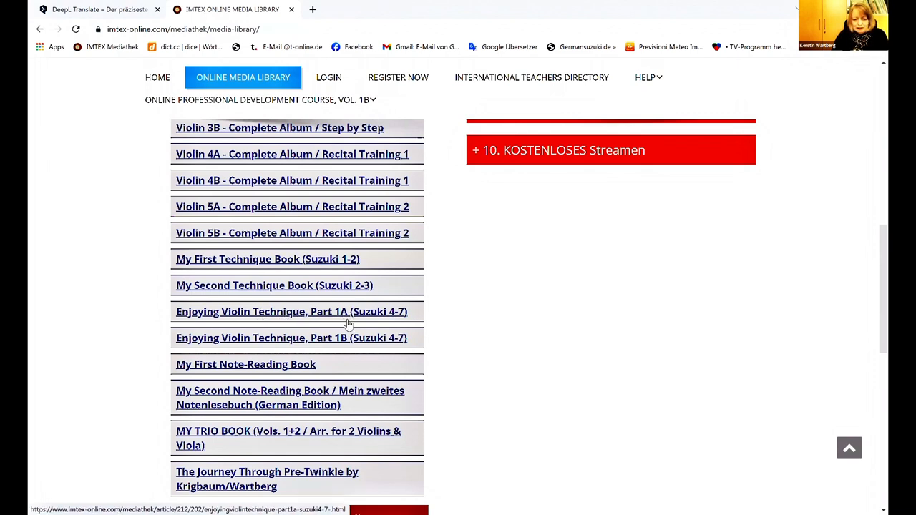
mouse_move(296, 315)
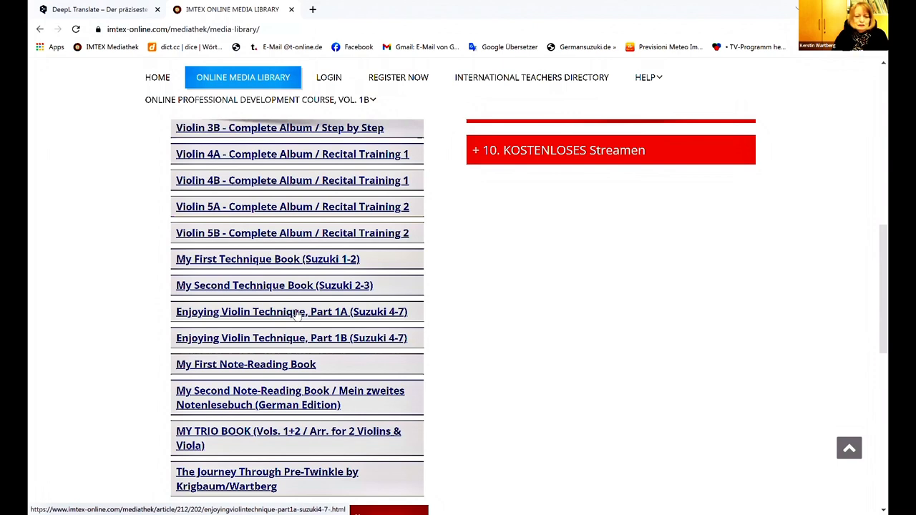
Step: Open the Enjoying Violin Technique, Part 1A album and scroll down to the Flesch tracks 16–21
click(291, 311)
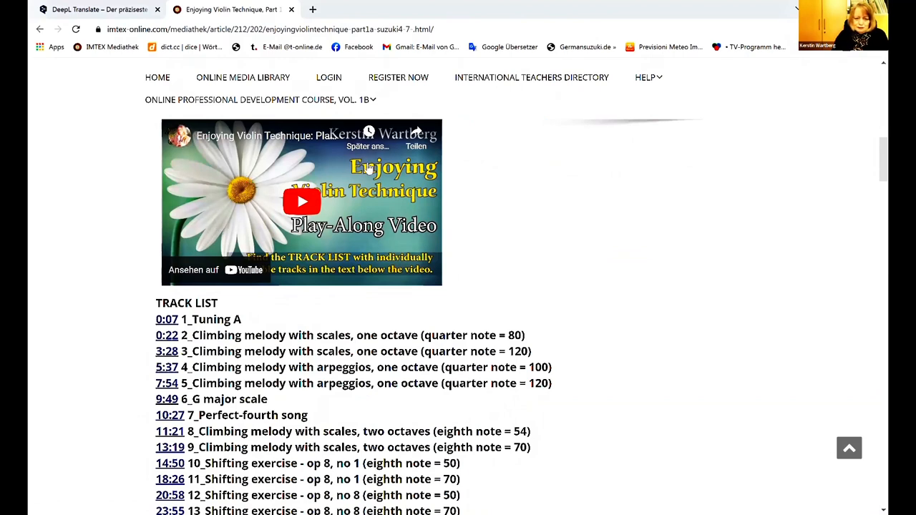
mouse_move(317, 241)
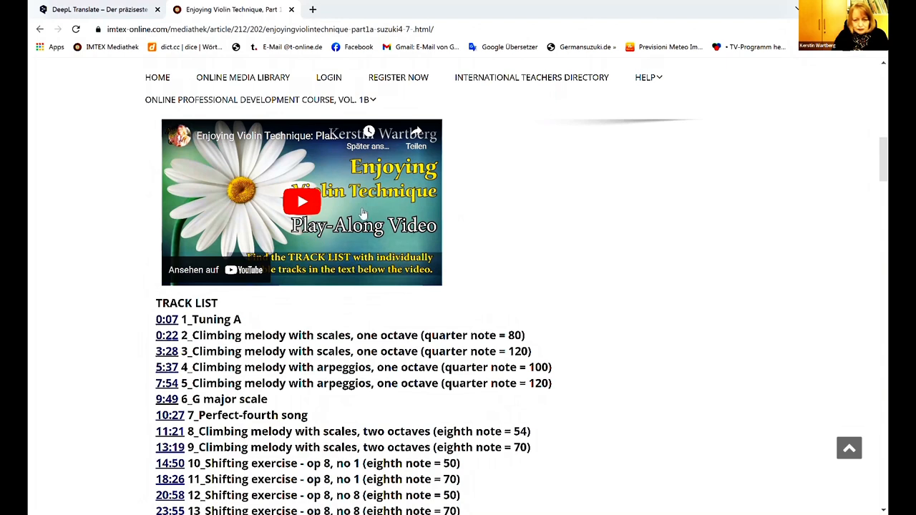
mouse_move(374, 210)
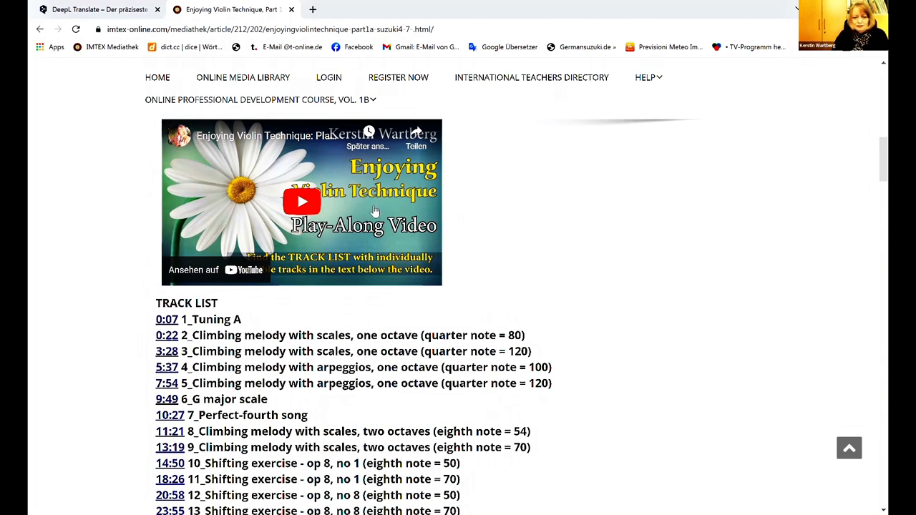
scroll(down, 3)
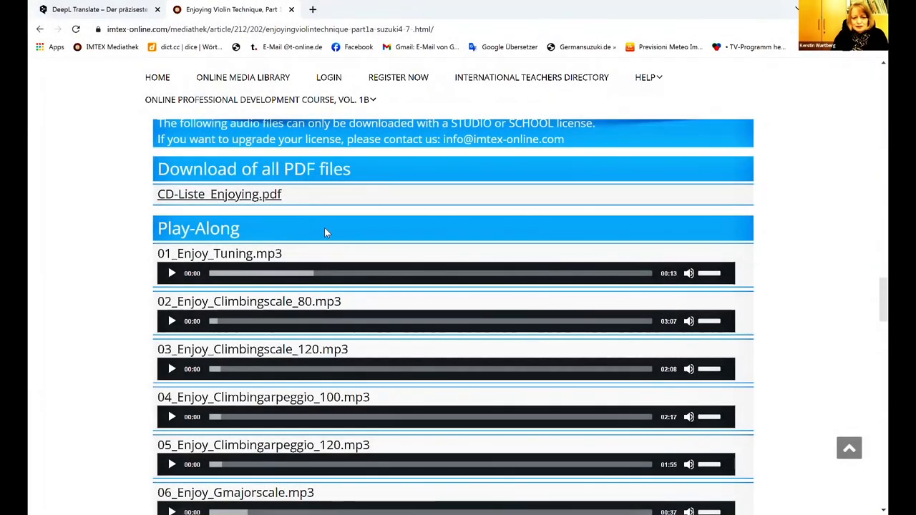
scroll(down, 3)
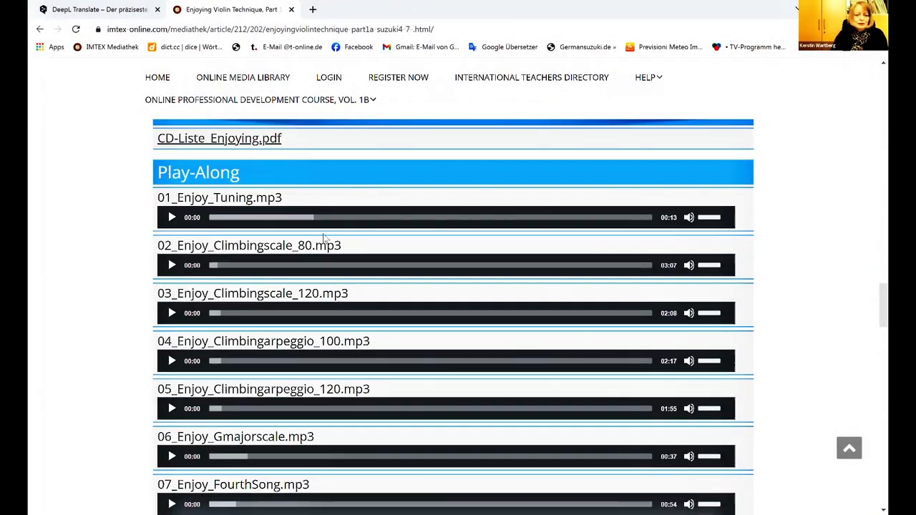
scroll(down, 3)
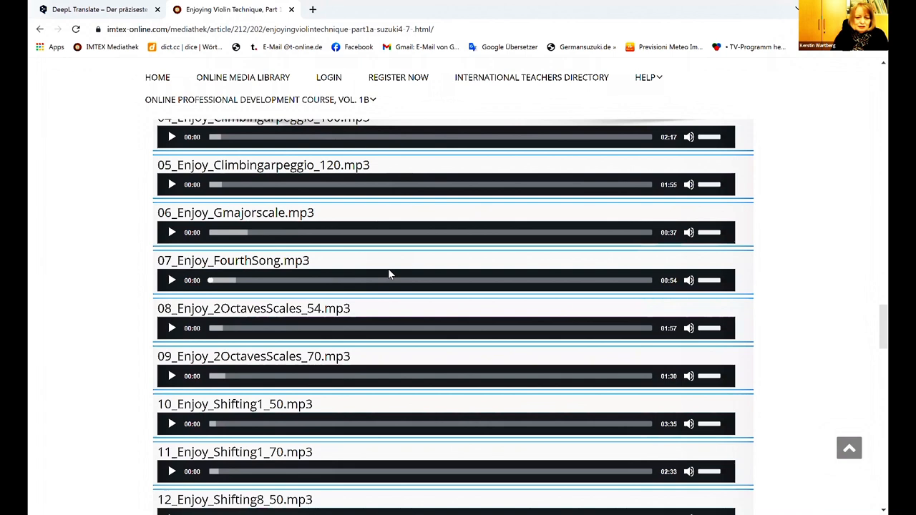
scroll(down, 3)
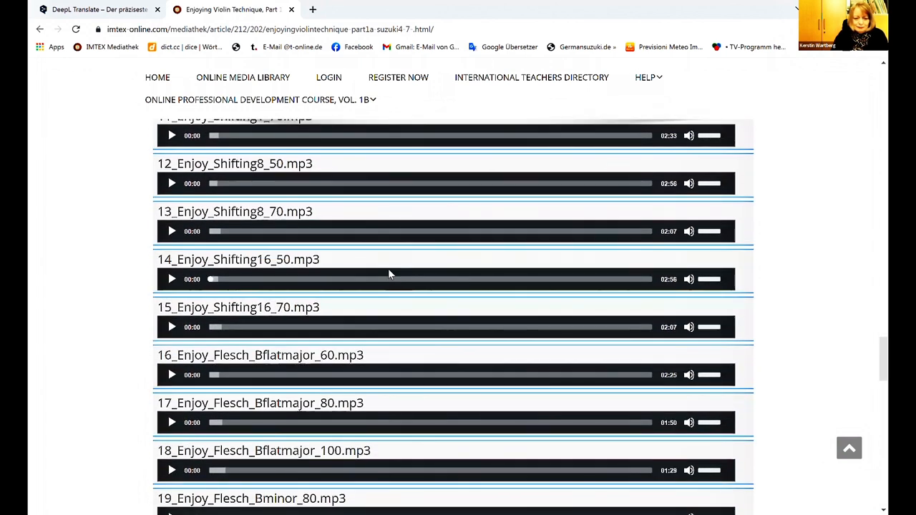
scroll(down, 3)
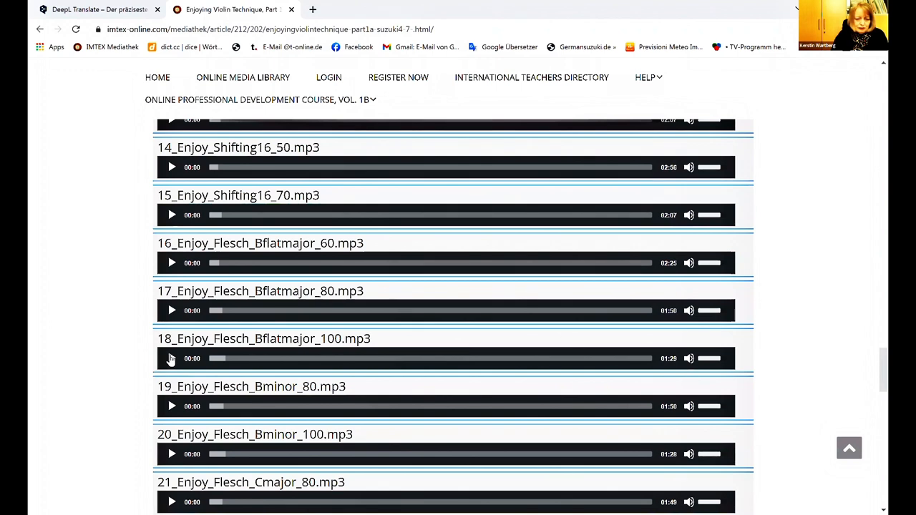
Step: Play 18_Enjoy_Flesch_Bflatmajor_100.mp3 for a few seconds, then stop it
click(172, 359)
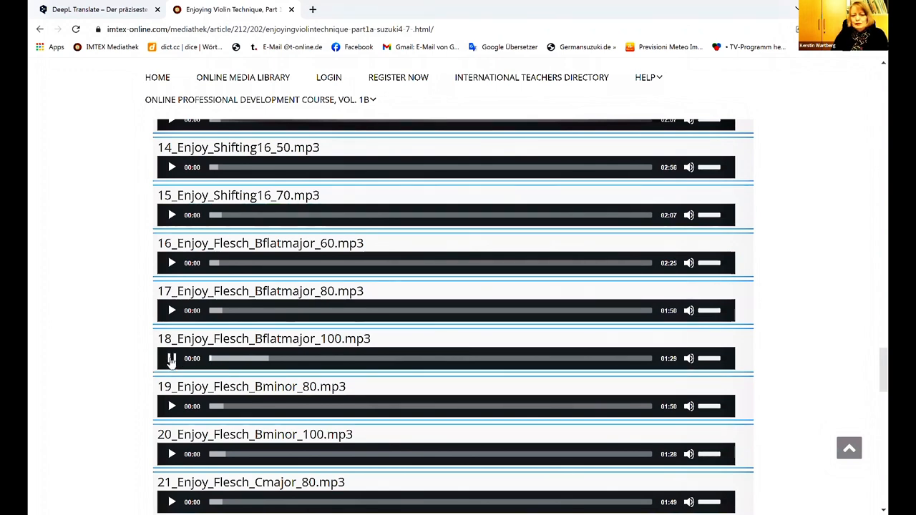
click(171, 358)
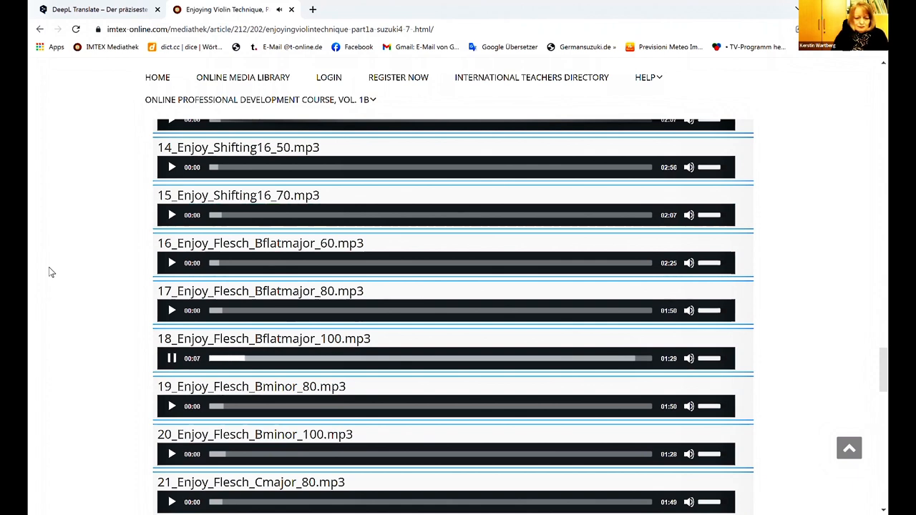
click(172, 358)
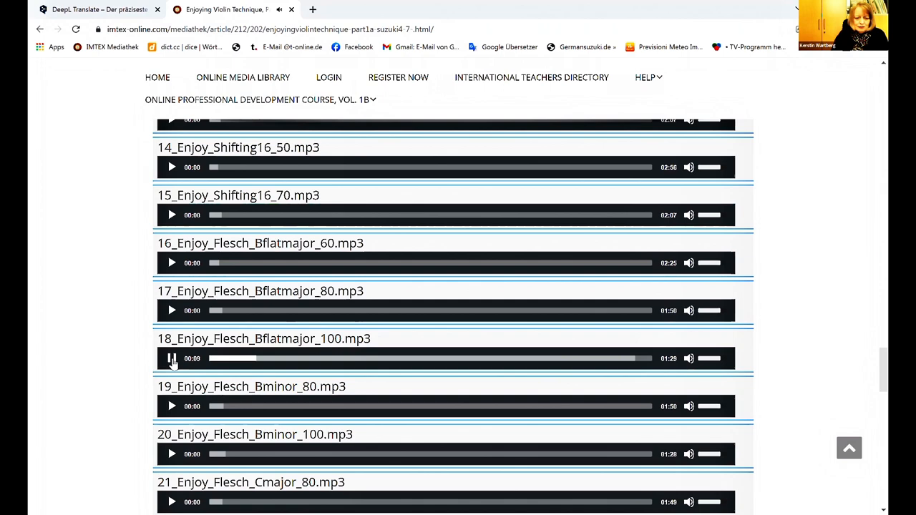
scroll(down, 3)
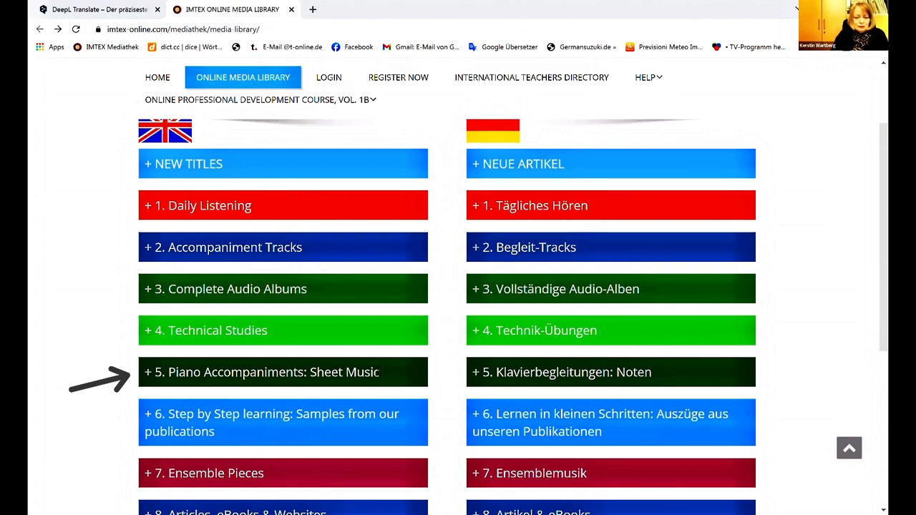
Step: Open Piano Accompaniments > Enjoying Violin Technique - Piano Parts and scroll to the PDF downloads
click(260, 371)
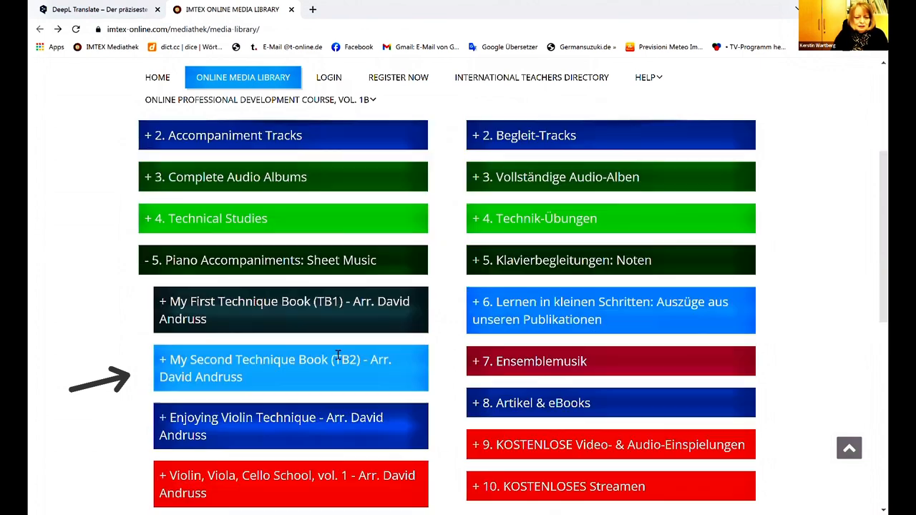
scroll(down, 3)
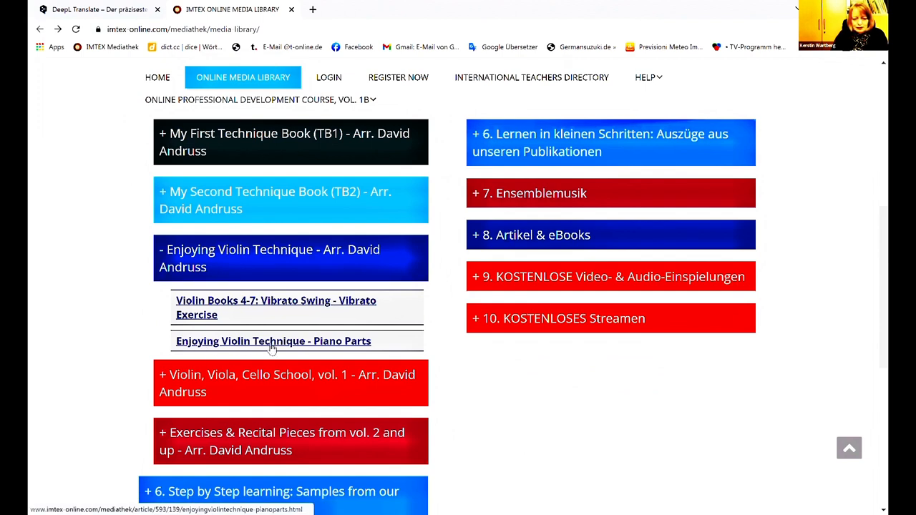
click(273, 341)
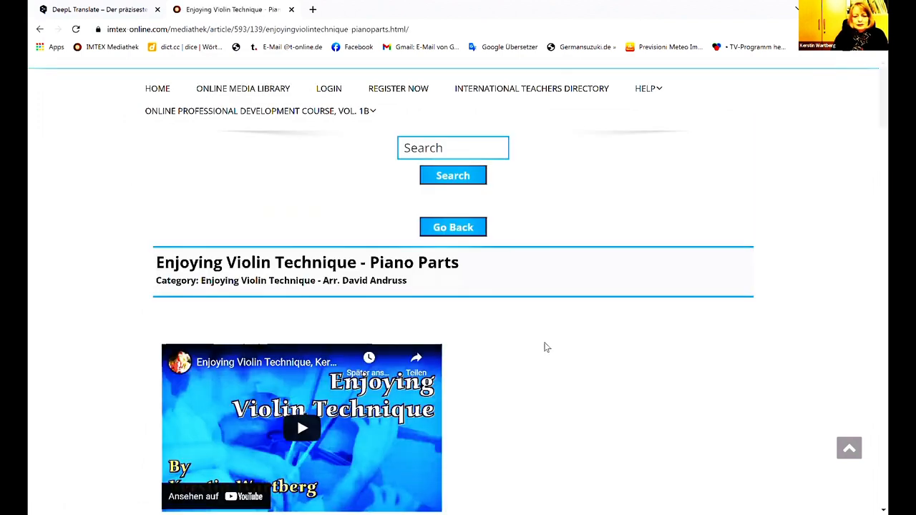
scroll(down, 3)
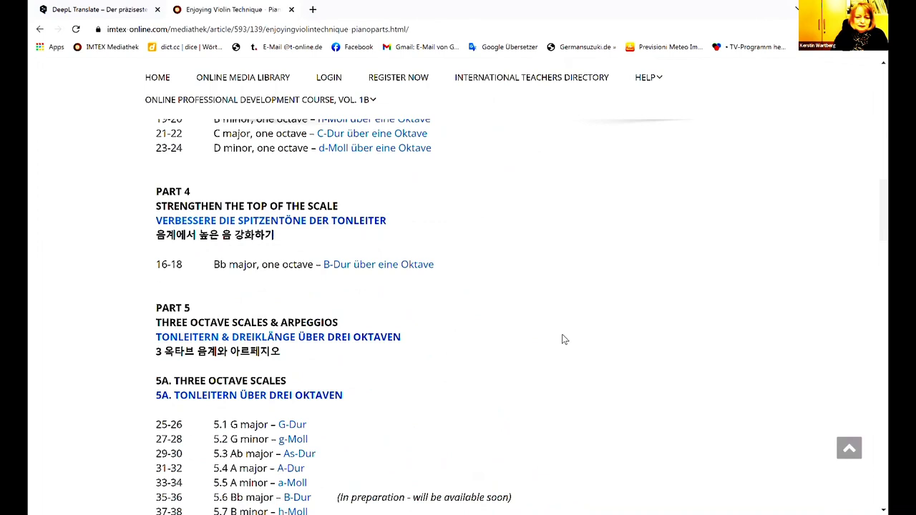
scroll(down, 3)
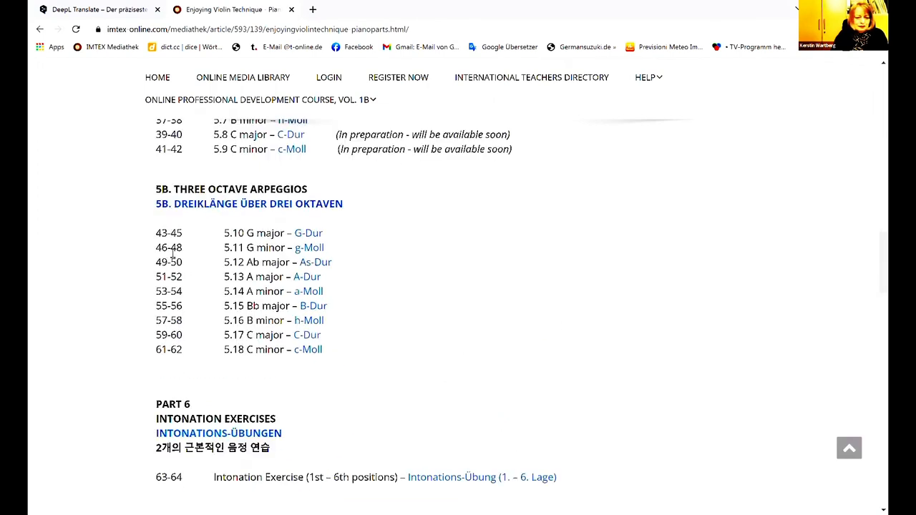
scroll(down, 3)
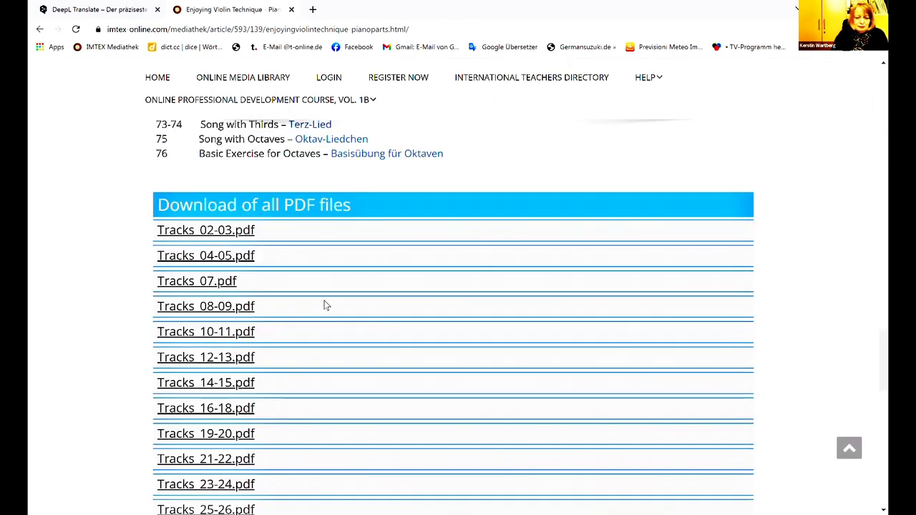
scroll(down, 3)
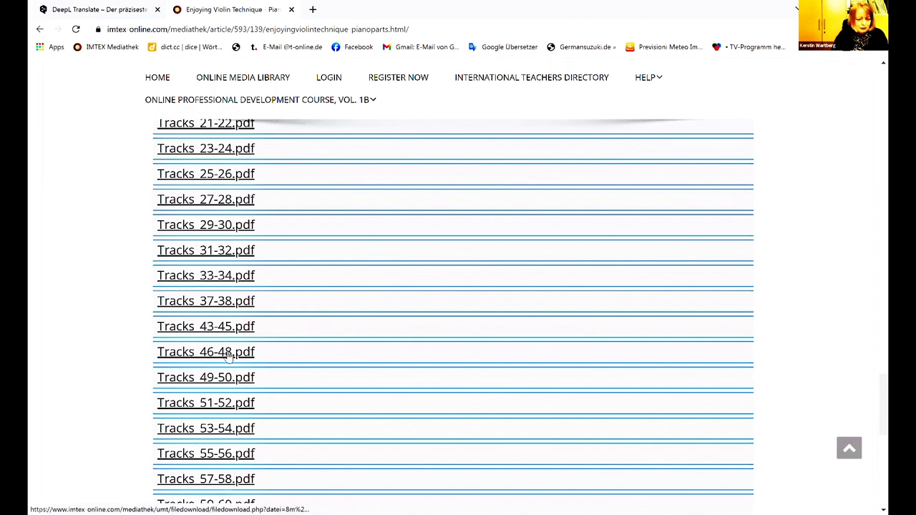
Step: Open Tracks_46-48.pdf in a new tab and scroll to its second page
click(206, 351)
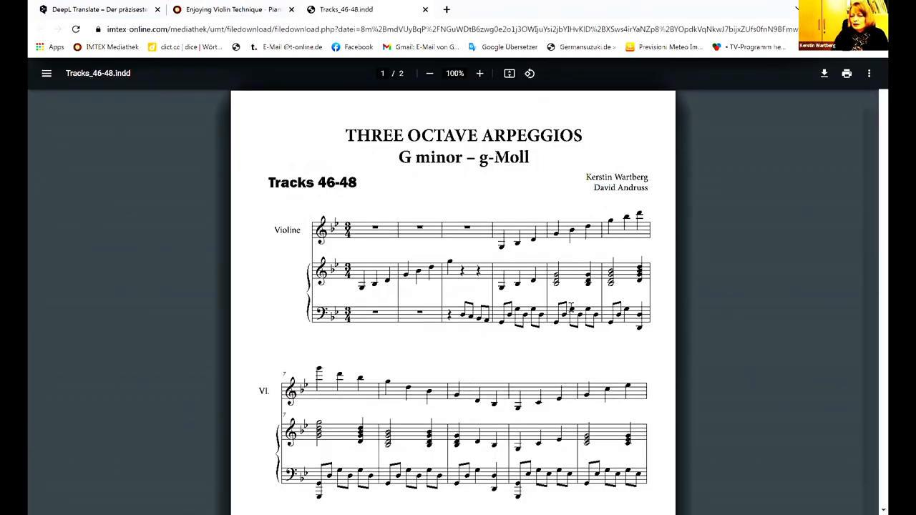
scroll(down, 3)
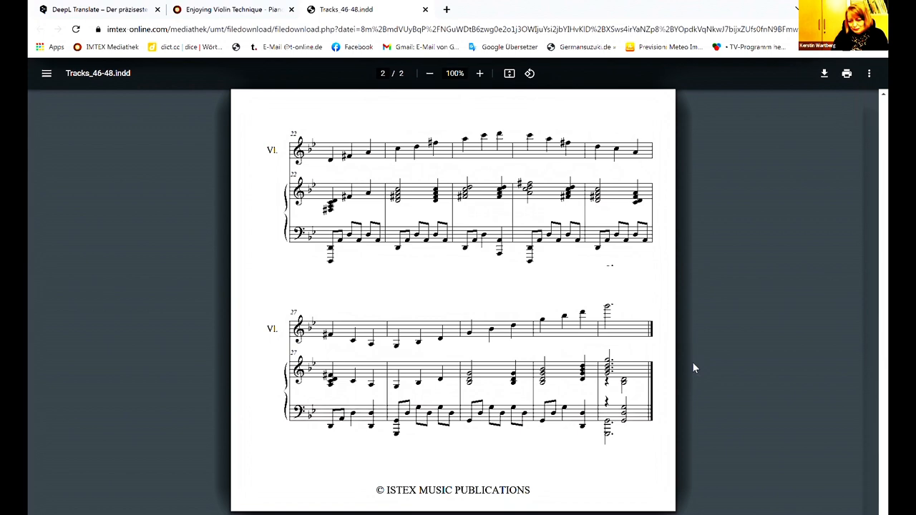
mouse_move(677, 384)
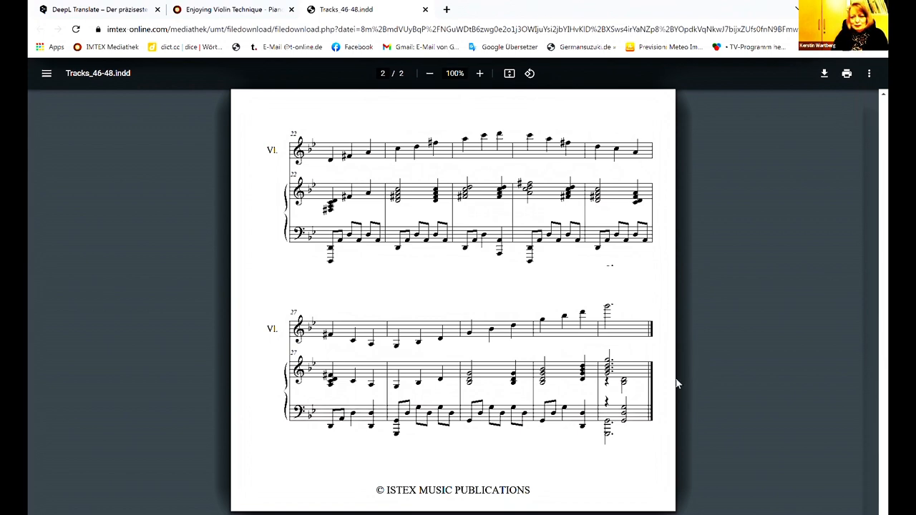
mouse_move(673, 383)
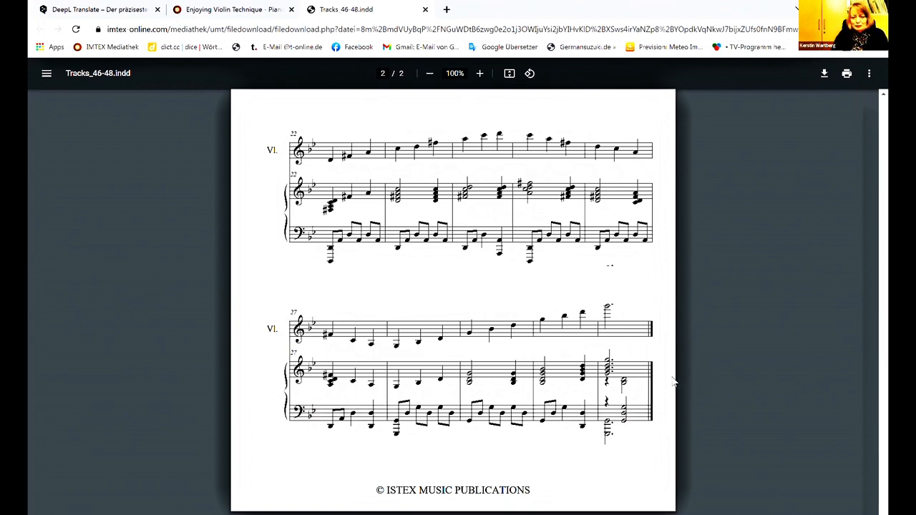
mouse_move(670, 385)
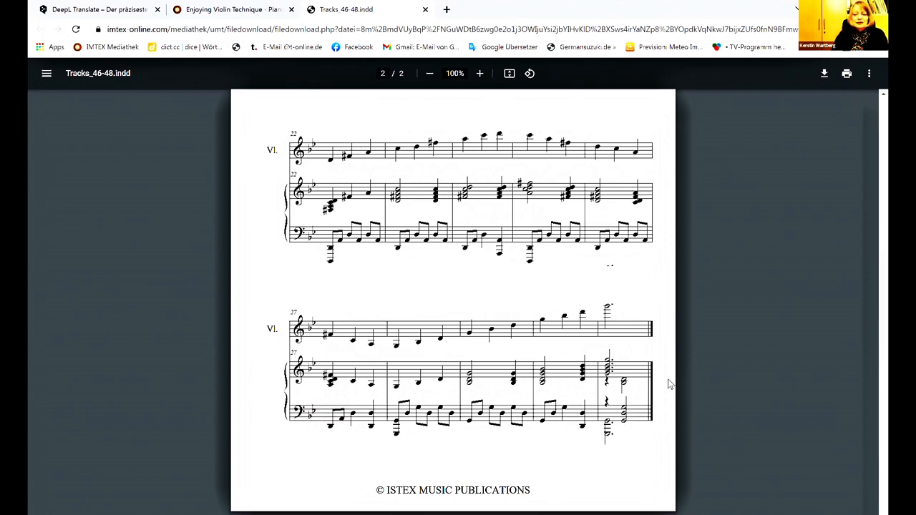